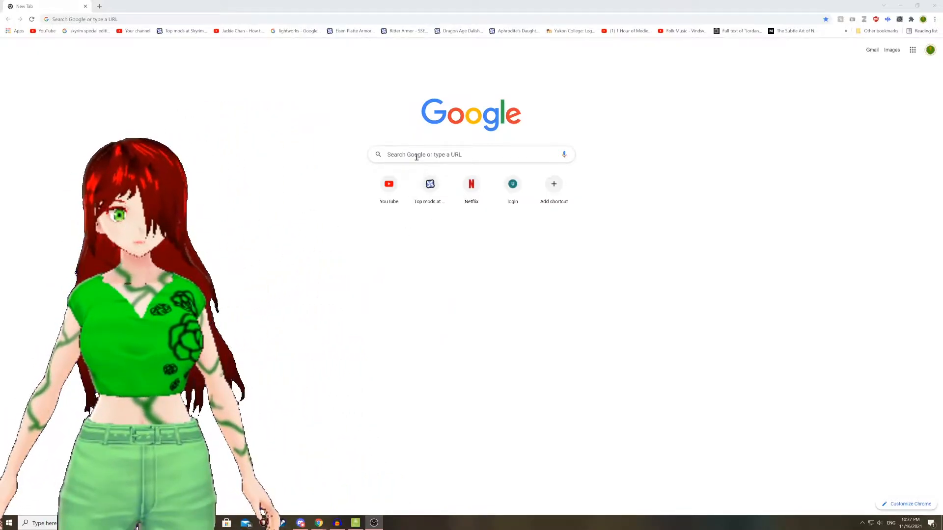
Search Google for 'multi mc' to find the MultiMC website
text(m)
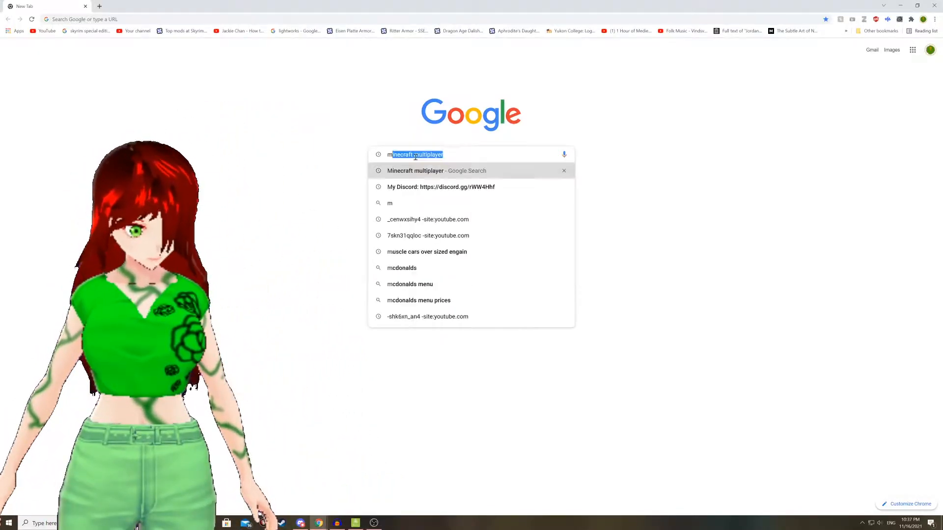
text(multi mc)
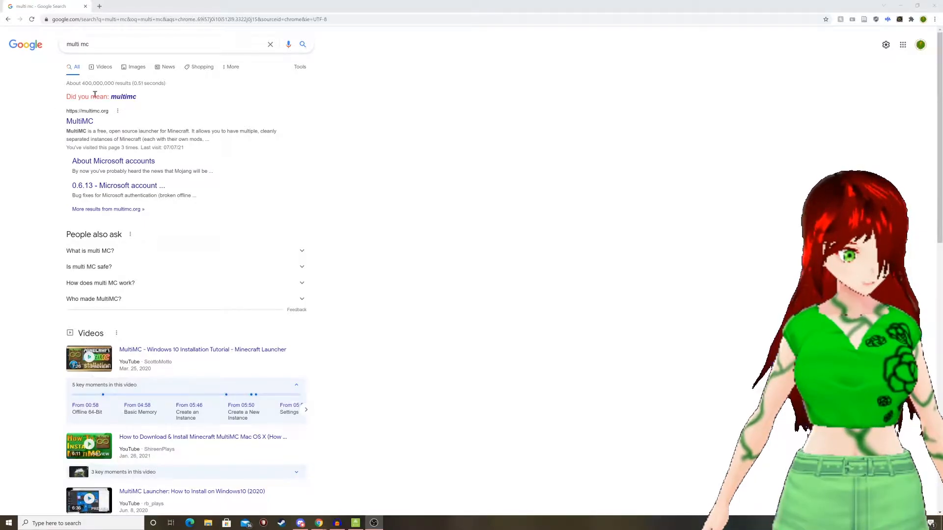
Go to multimc.org and download the Windows (32/64-bit) build
click(79, 121)
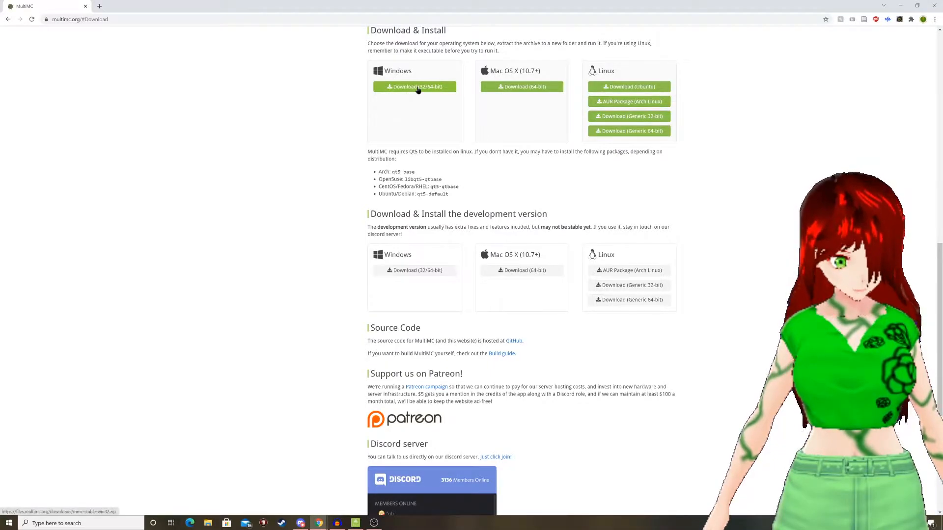
click(414, 87)
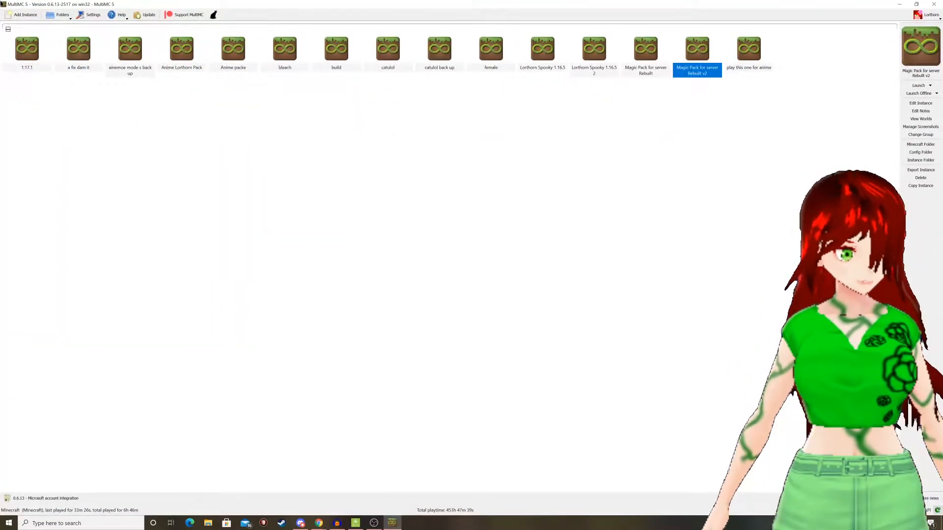
mouse_move(427, 76)
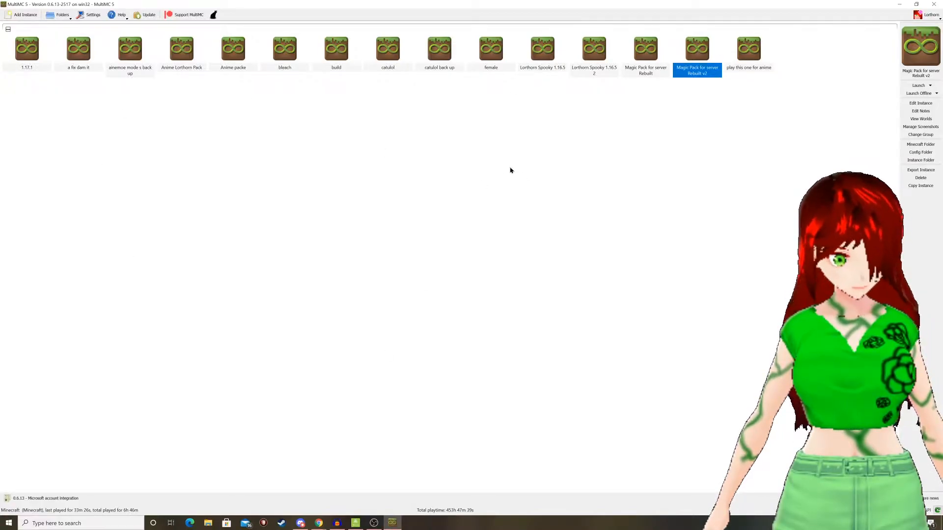
mouse_move(189, 184)
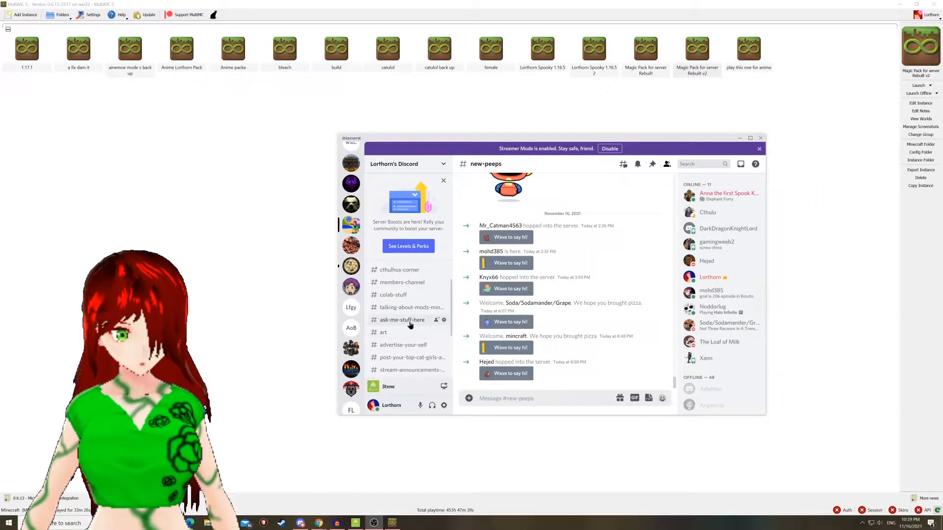
Follow the Dropbox link in #ask-me-stuff-here, confirming the Hold Up dialog
click(402, 319)
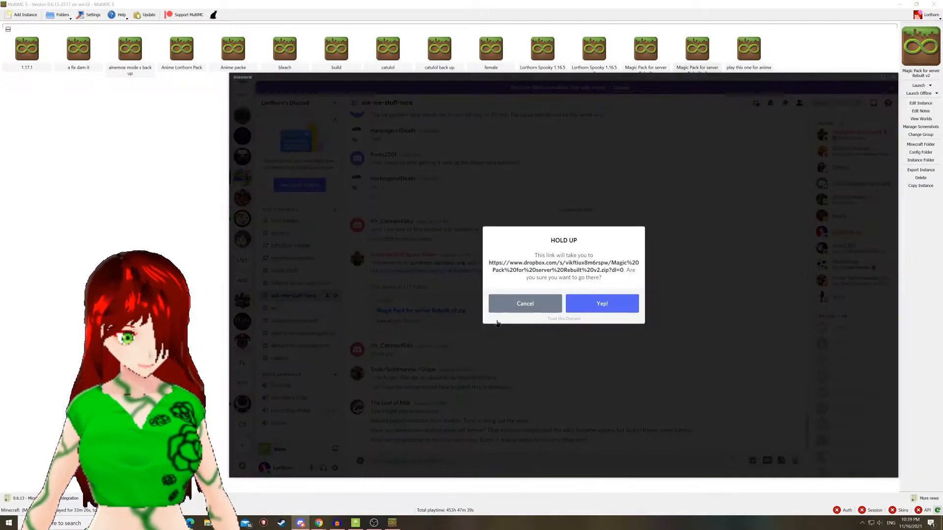
click(601, 303)
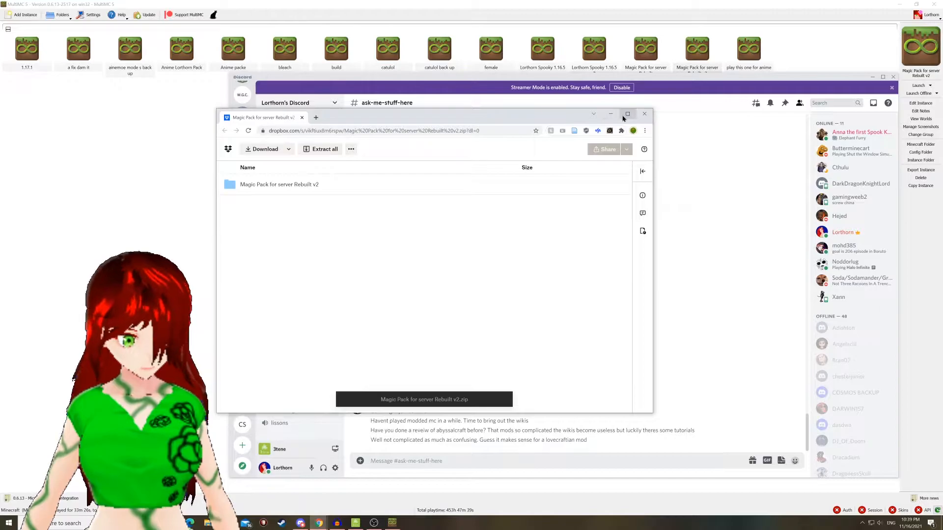
Download the Magic Pack for server Rebuilt v2 zip from the maximized Dropbox page
click(627, 114)
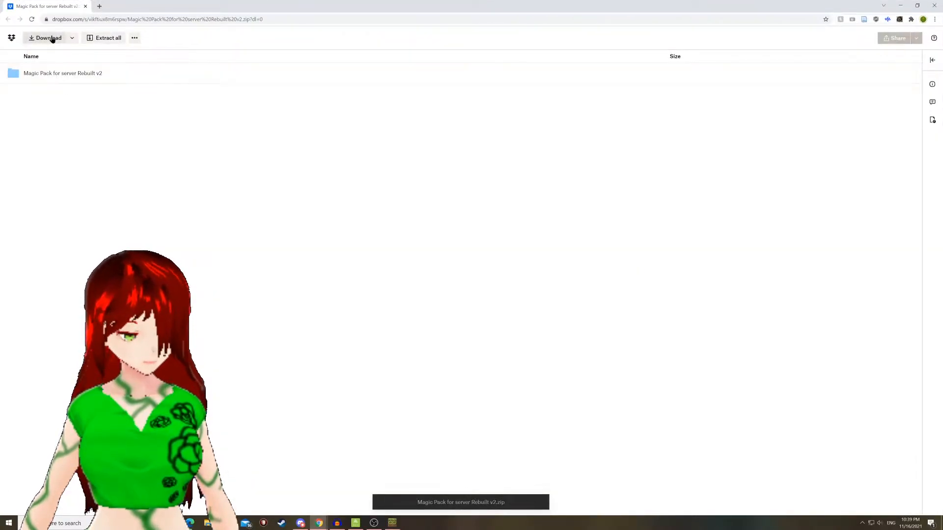
click(50, 38)
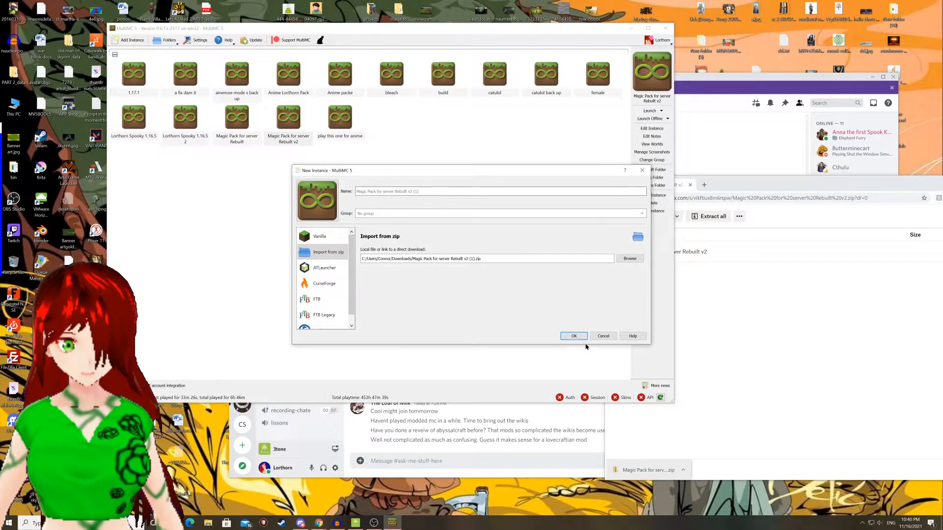
Create the instance Magic Pack for server Rebuilt v2 (1) from the downloaded zip
click(573, 336)
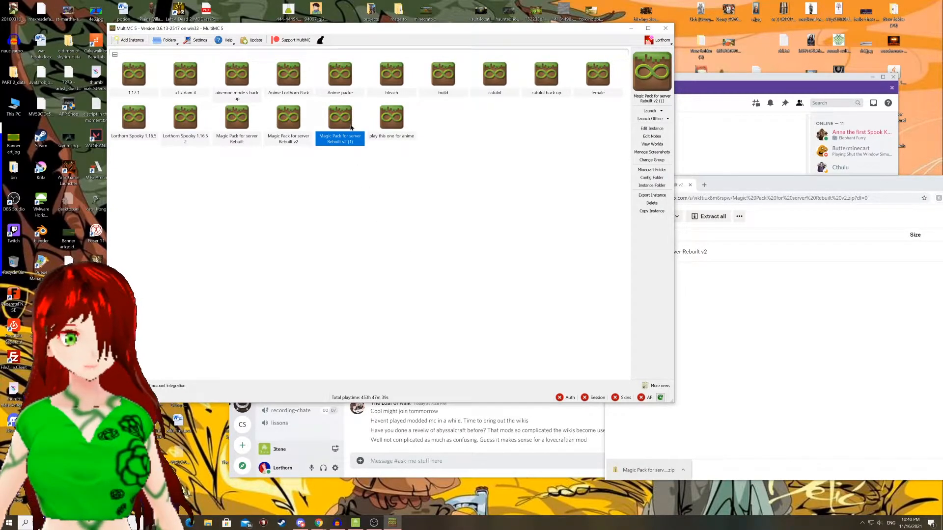
Enable Java installation and 512–8192 MiB memory overrides in the instance's Settings, then close the editor
right_click(338, 117)
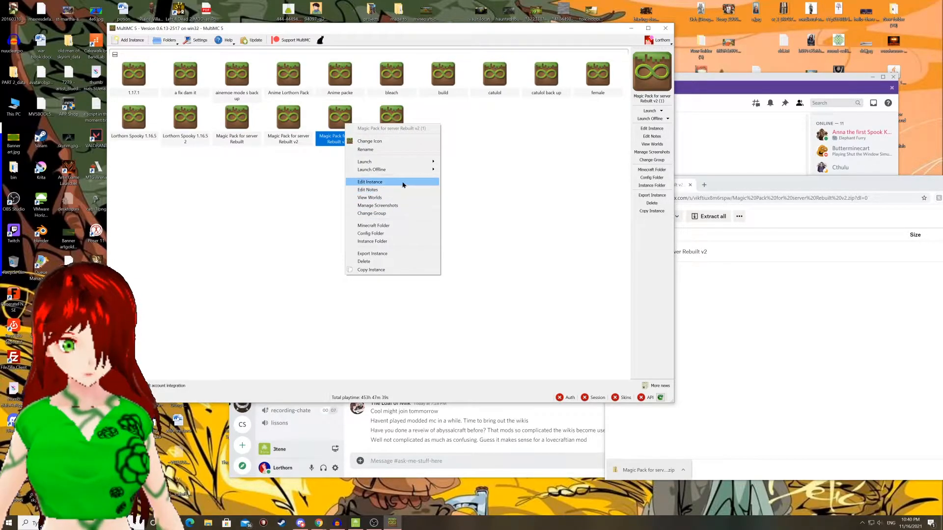
click(370, 182)
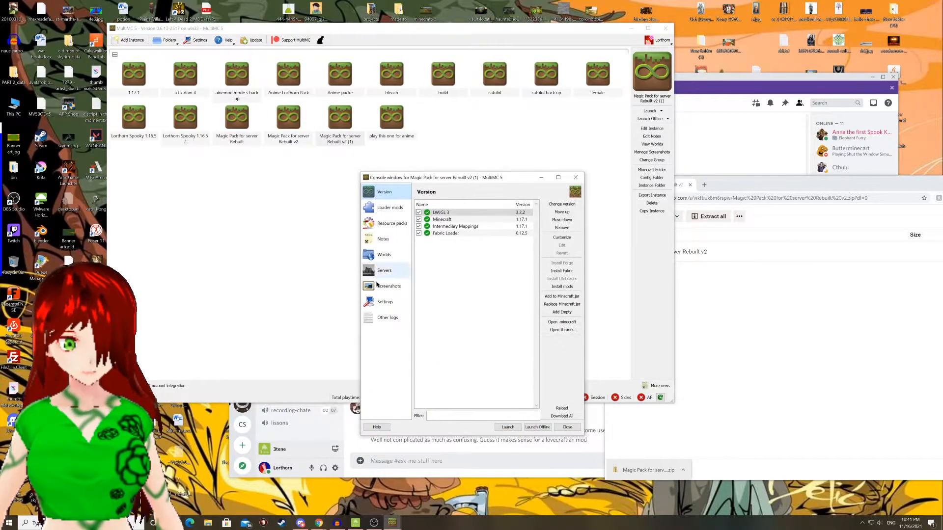
click(385, 301)
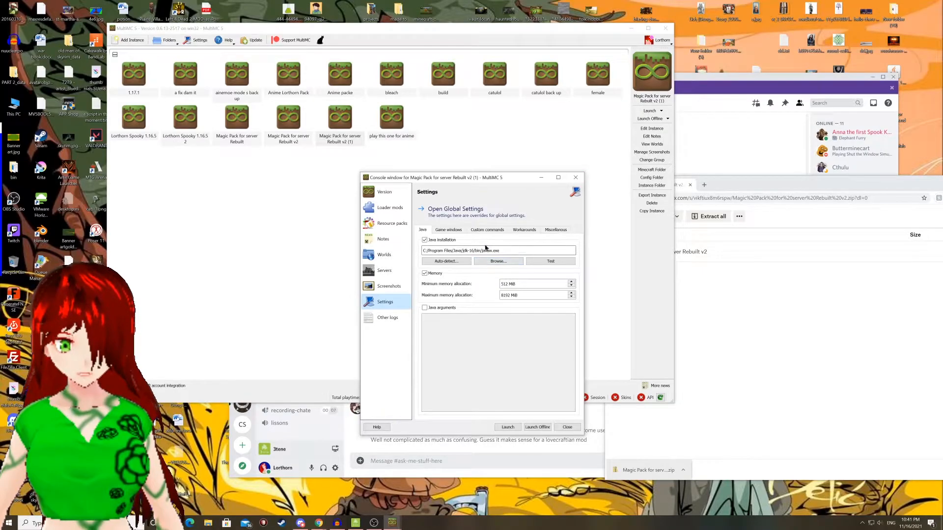
click(566, 427)
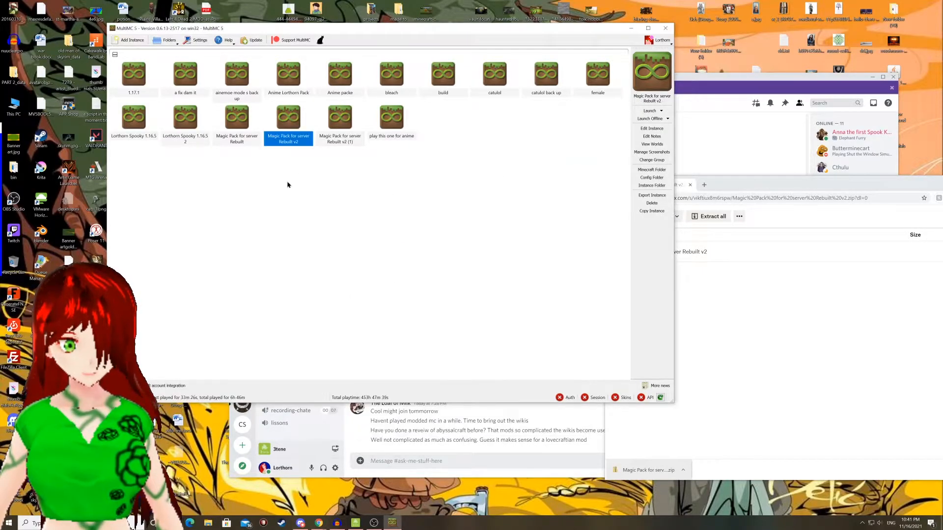
Launch Minecraft from the Magic Pack for server Rebuilt v2 instance
click(649, 110)
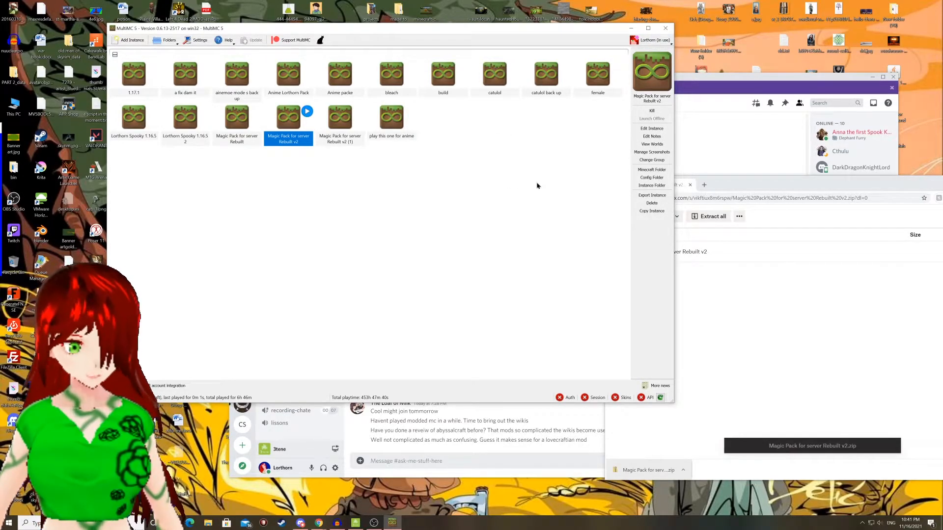
click(306, 111)
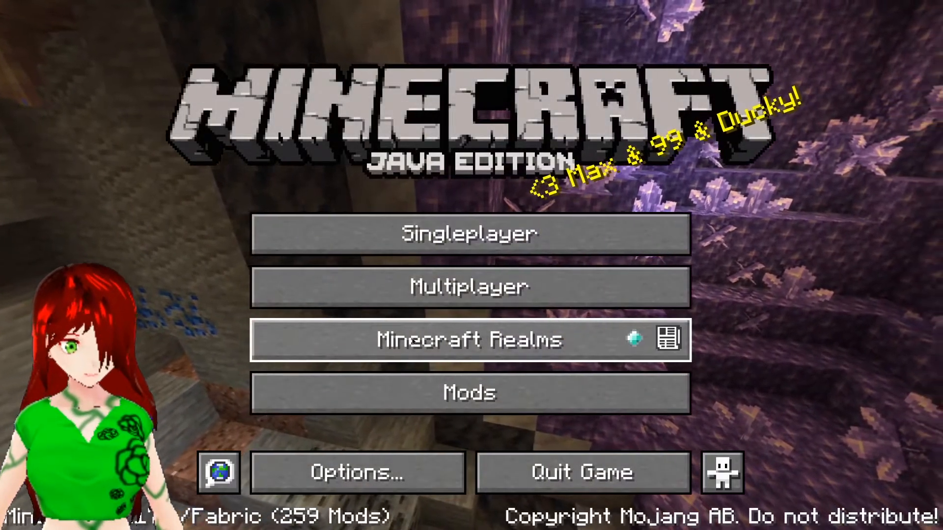
Go through Multiplayer to Direct Connection and focus the Server Address field
click(469, 286)
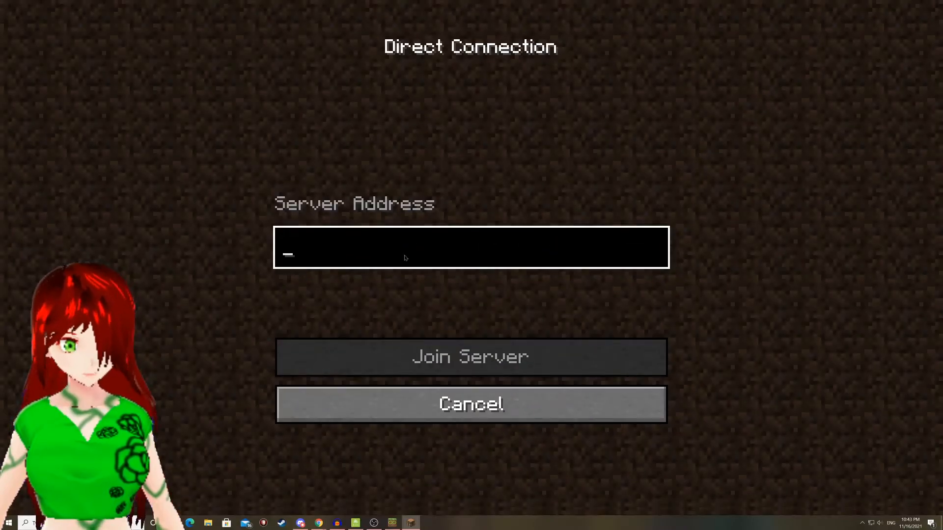
click(470, 356)
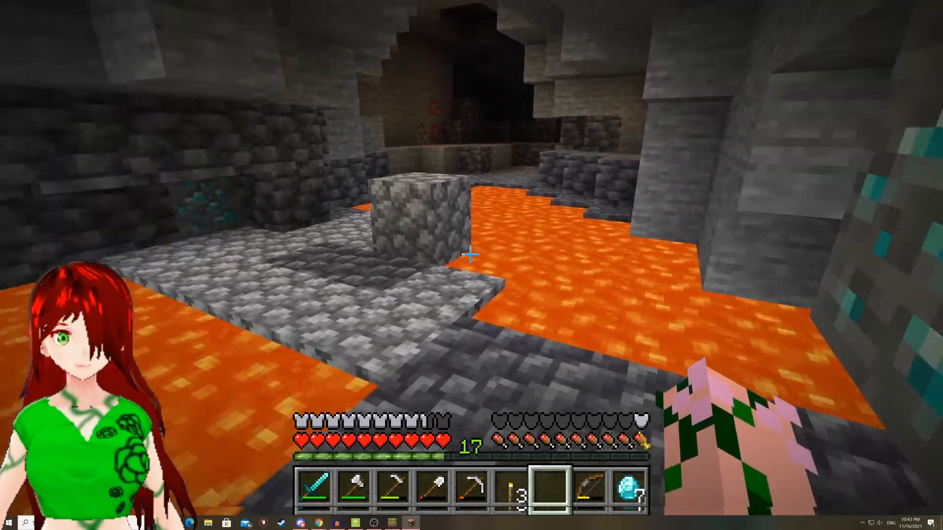
mouse_move(472, 253)
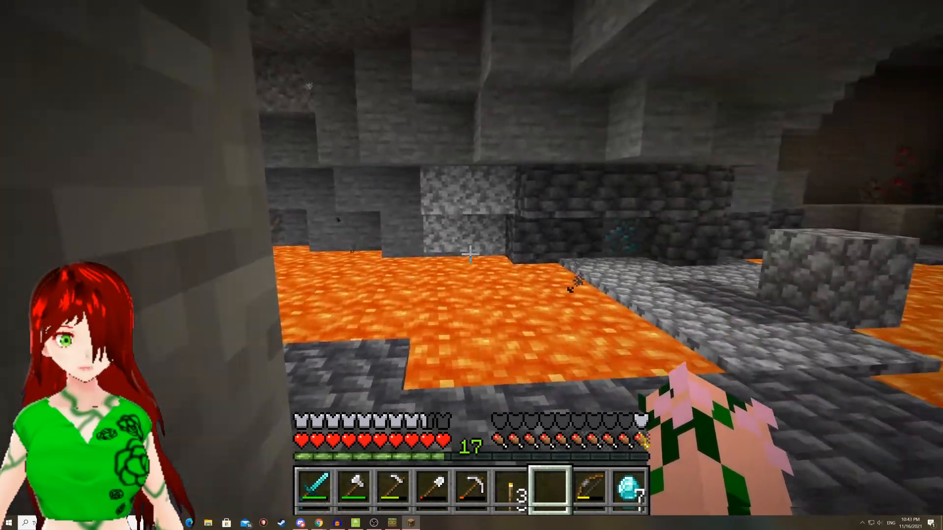